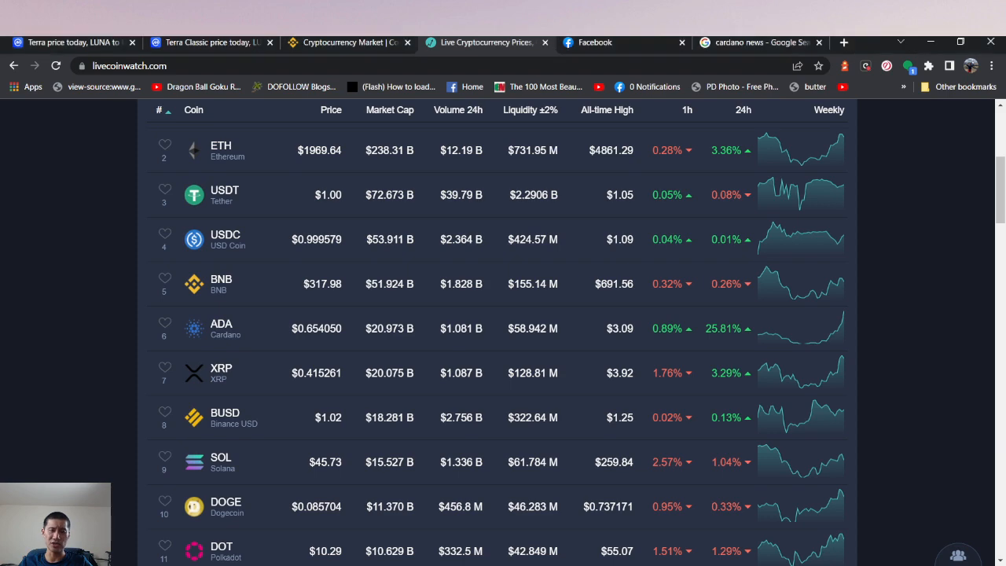
mouse_move(542, 468)
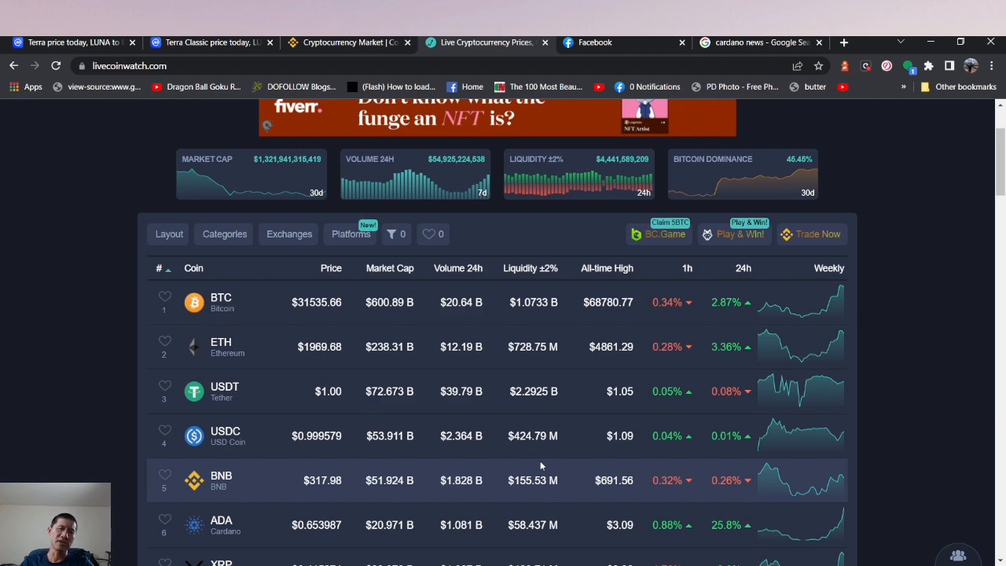
scroll("down", 3)
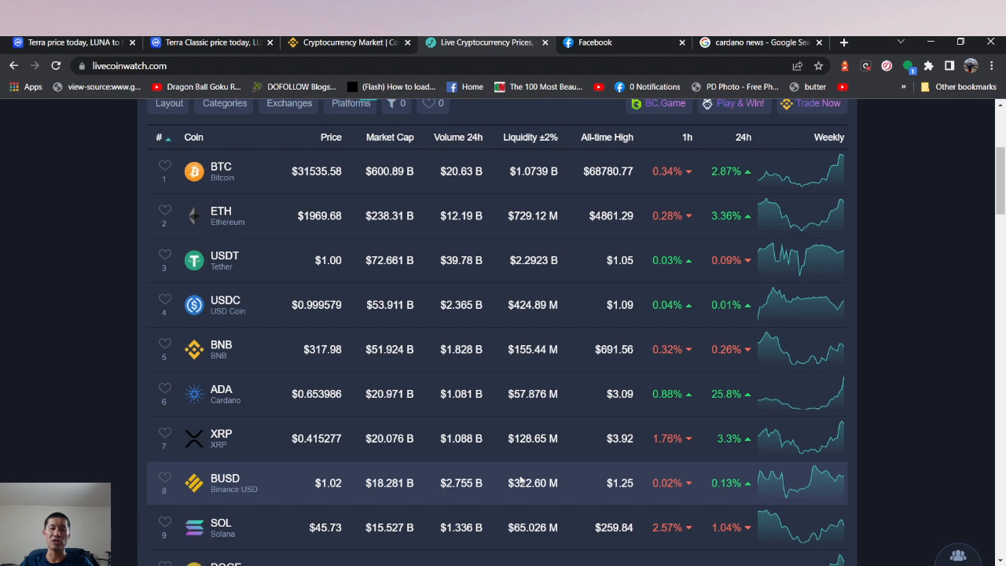
mouse_move(521, 472)
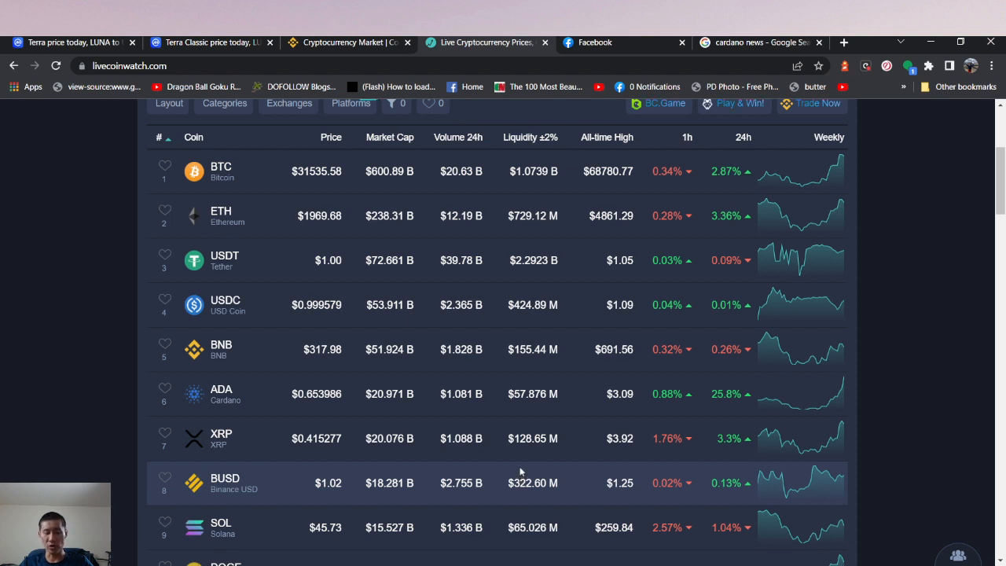